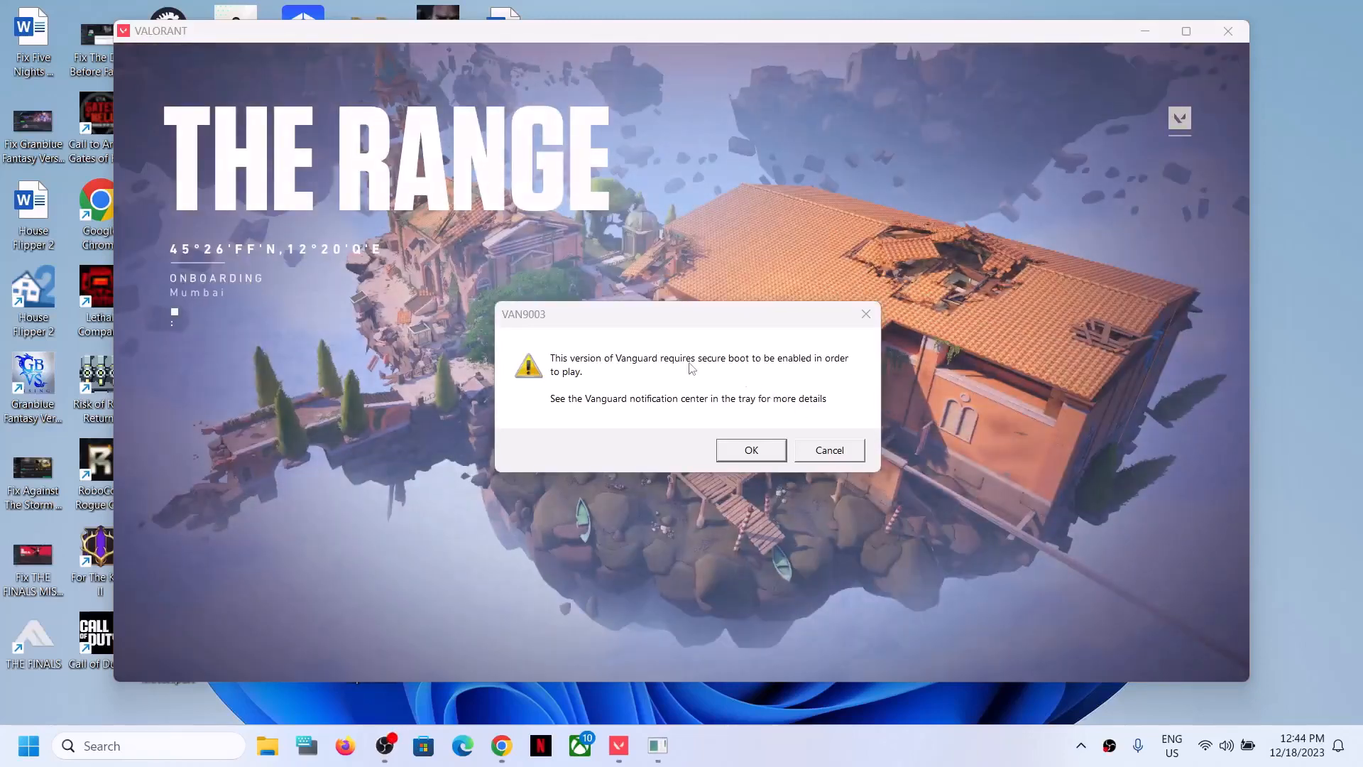
pyautogui.moveTo(554, 332)
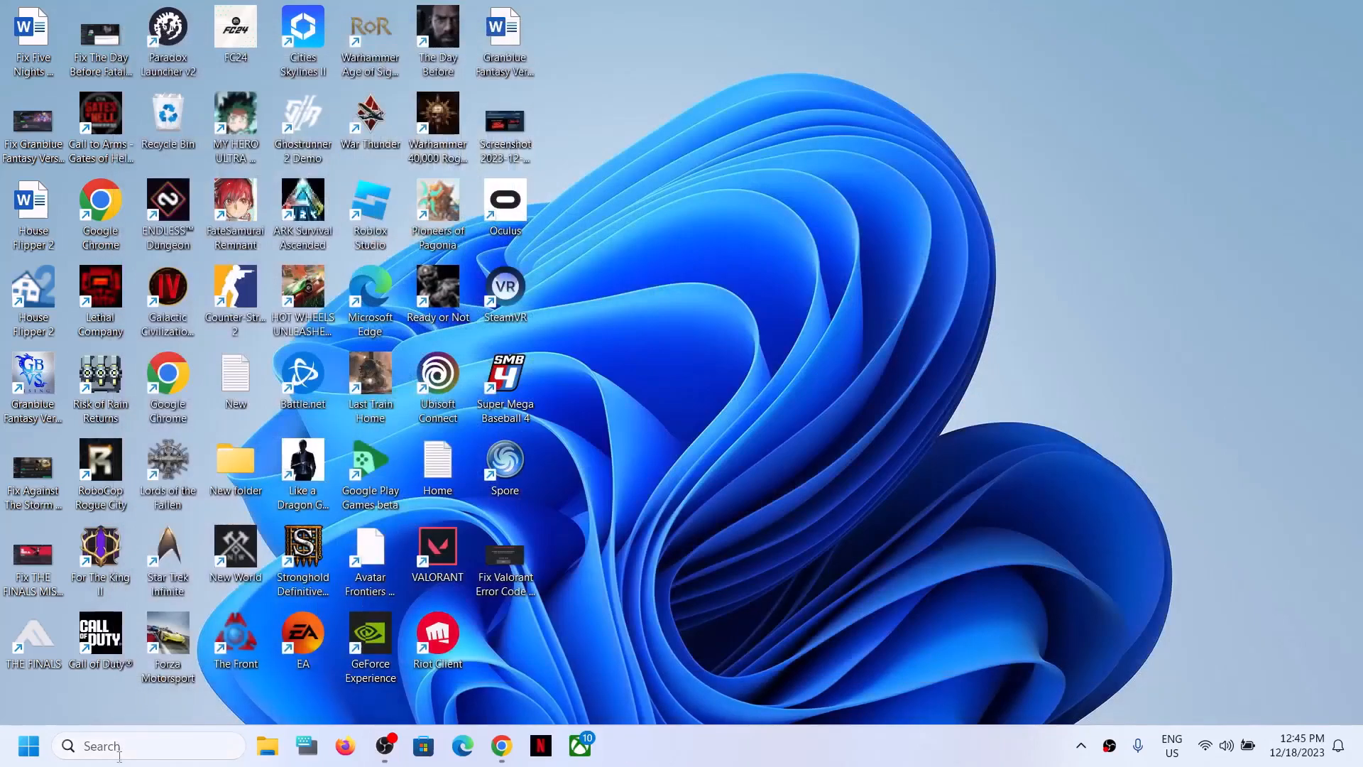
pyautogui.write('msi')
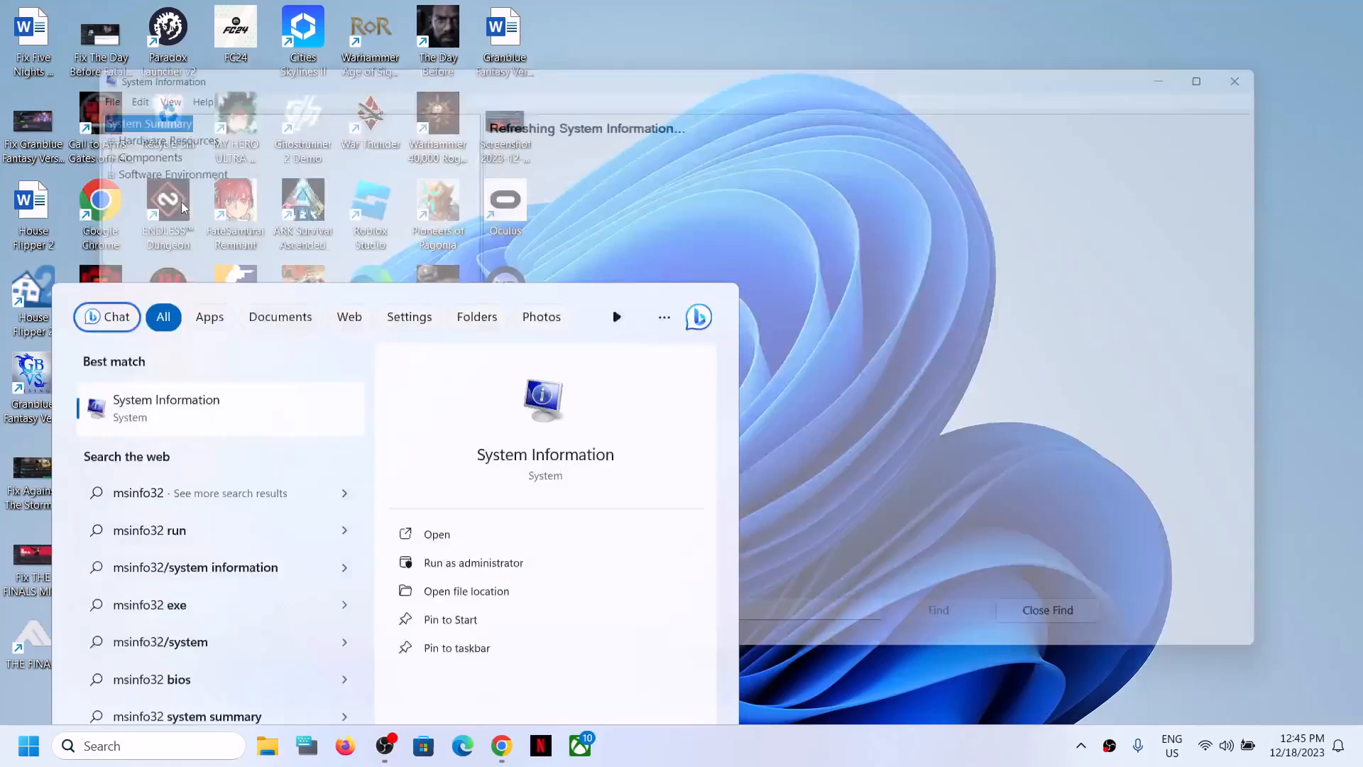
pyautogui.click(437, 533)
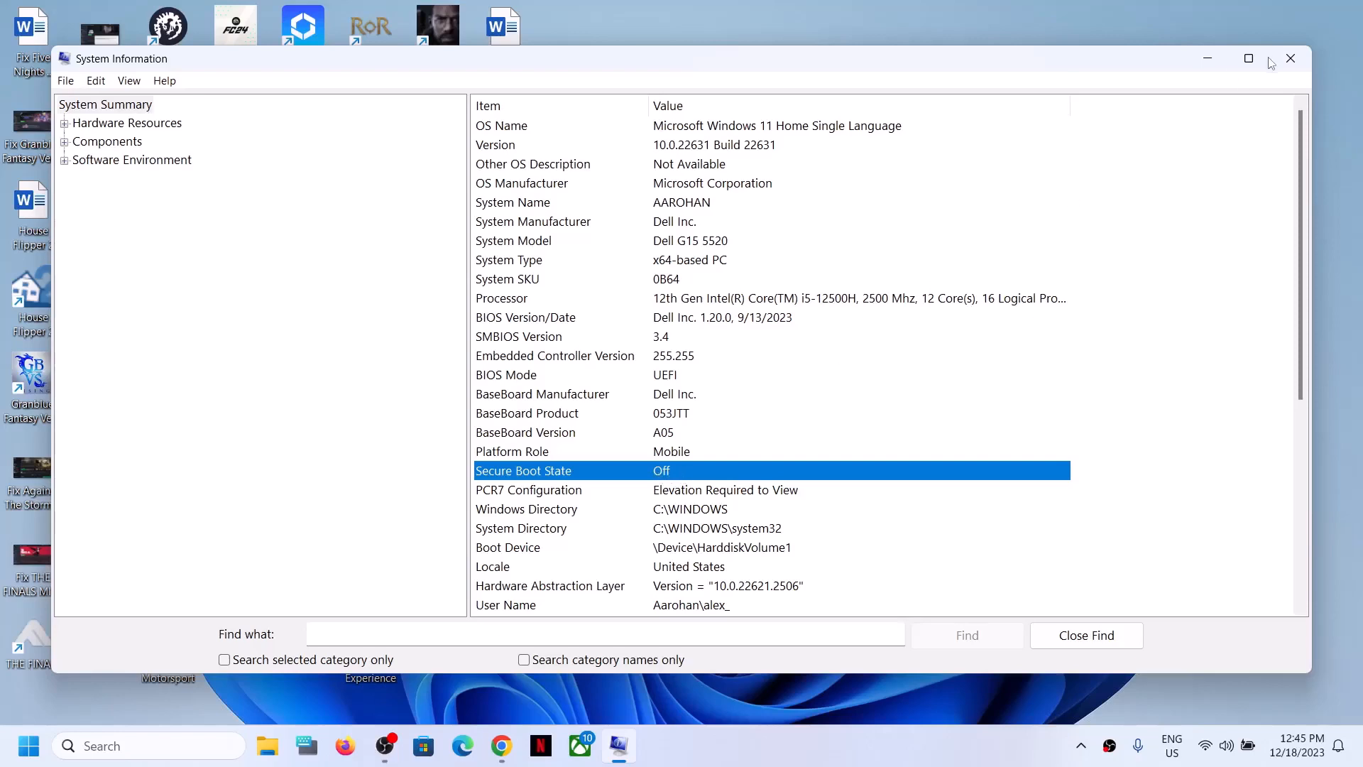
pyautogui.click(1290, 59)
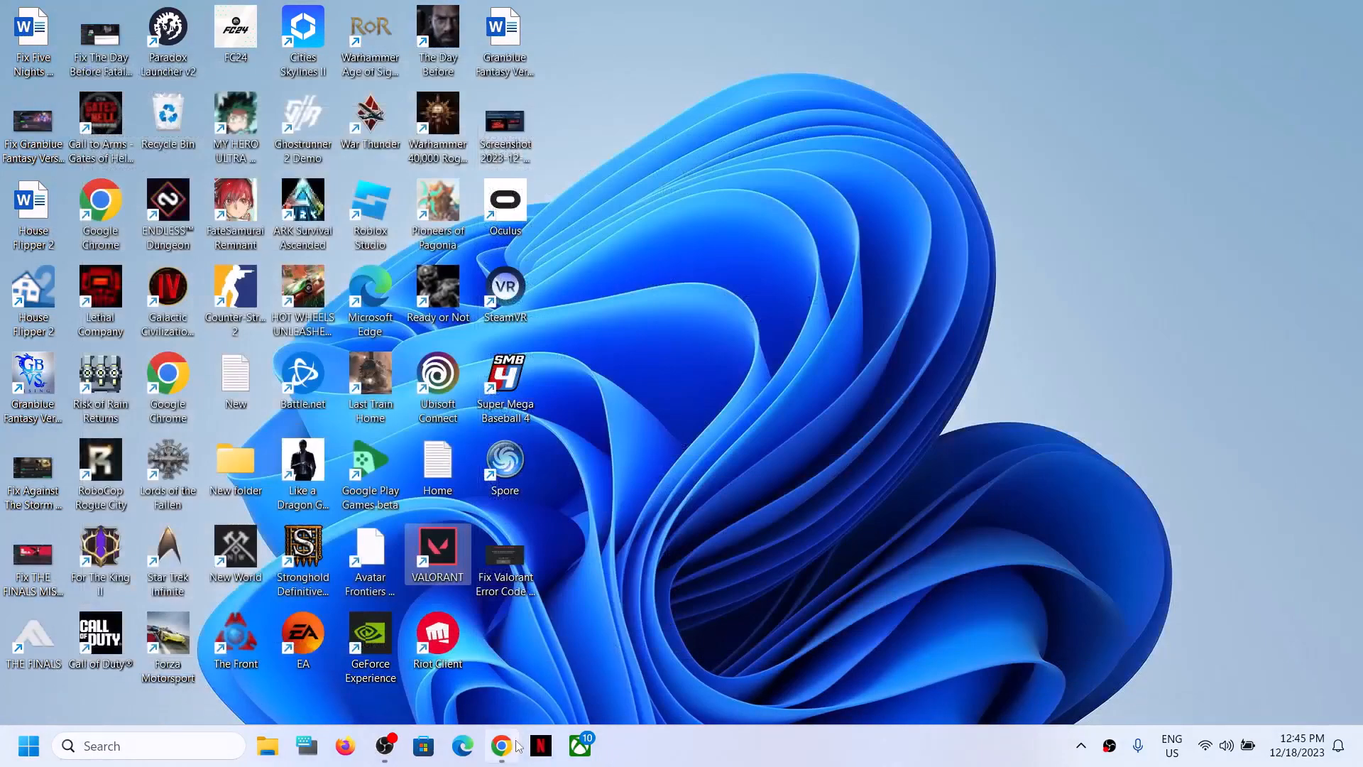
# Review BIOS key results in Chrome: Dell F2/F12, Lenovo F2, HP F10, ASUS F9/DEL/F2, MSI Delete/F2.
pyautogui.click(502, 744)
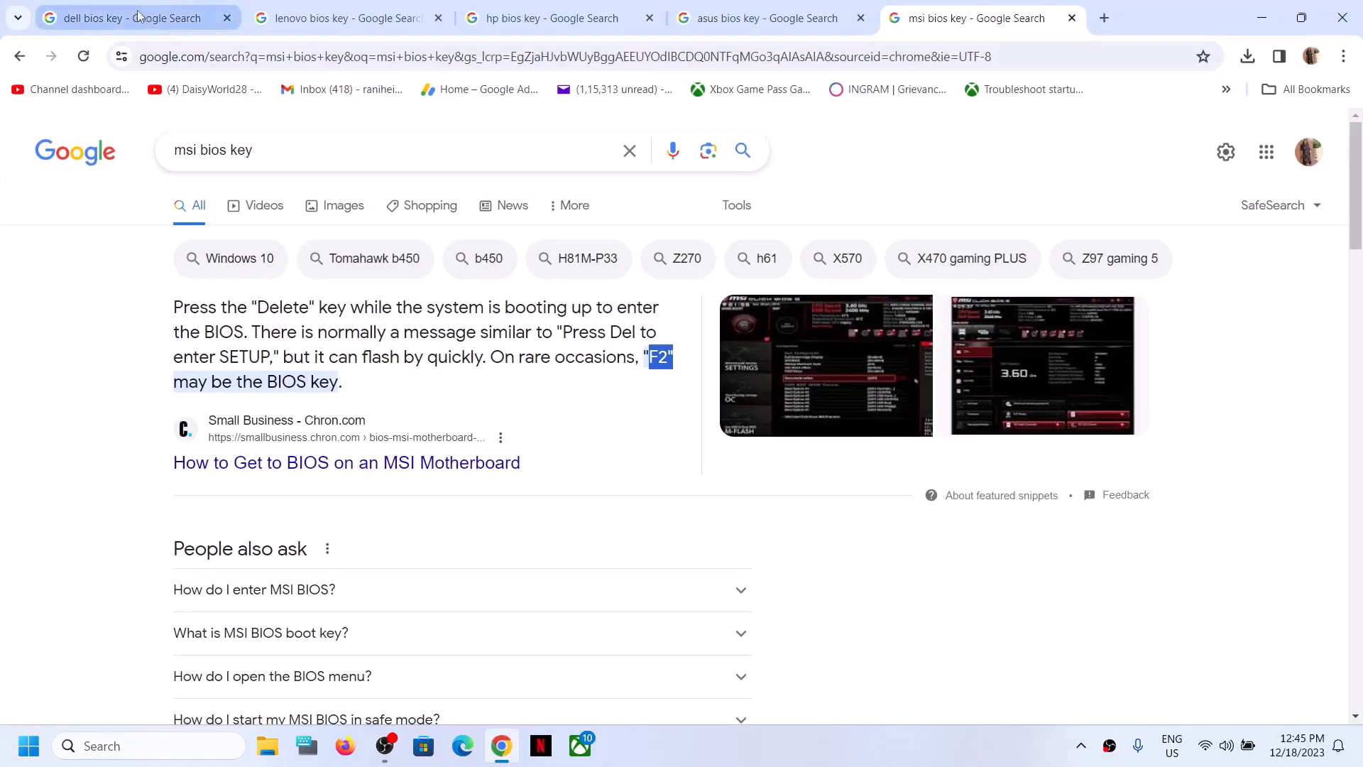
pyautogui.click(130, 17)
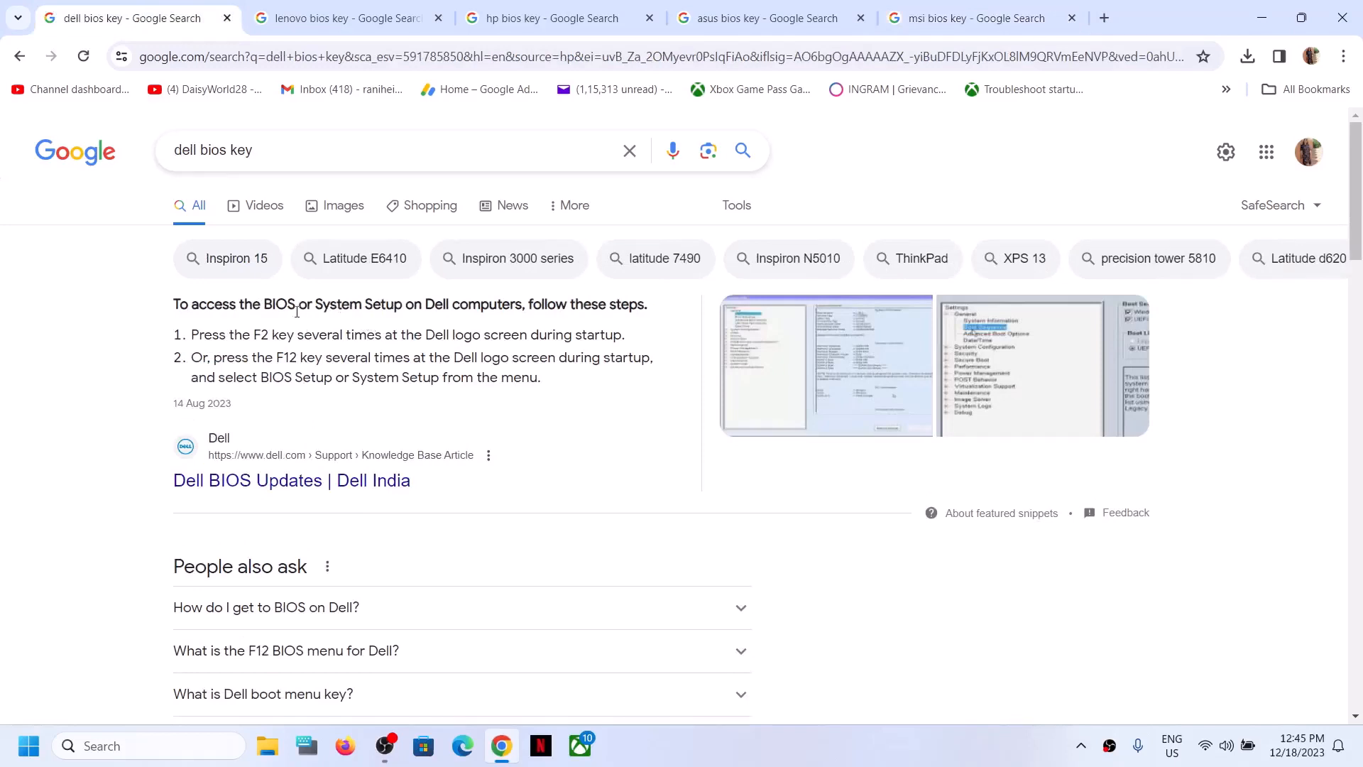
pyautogui.moveTo(385, 325)
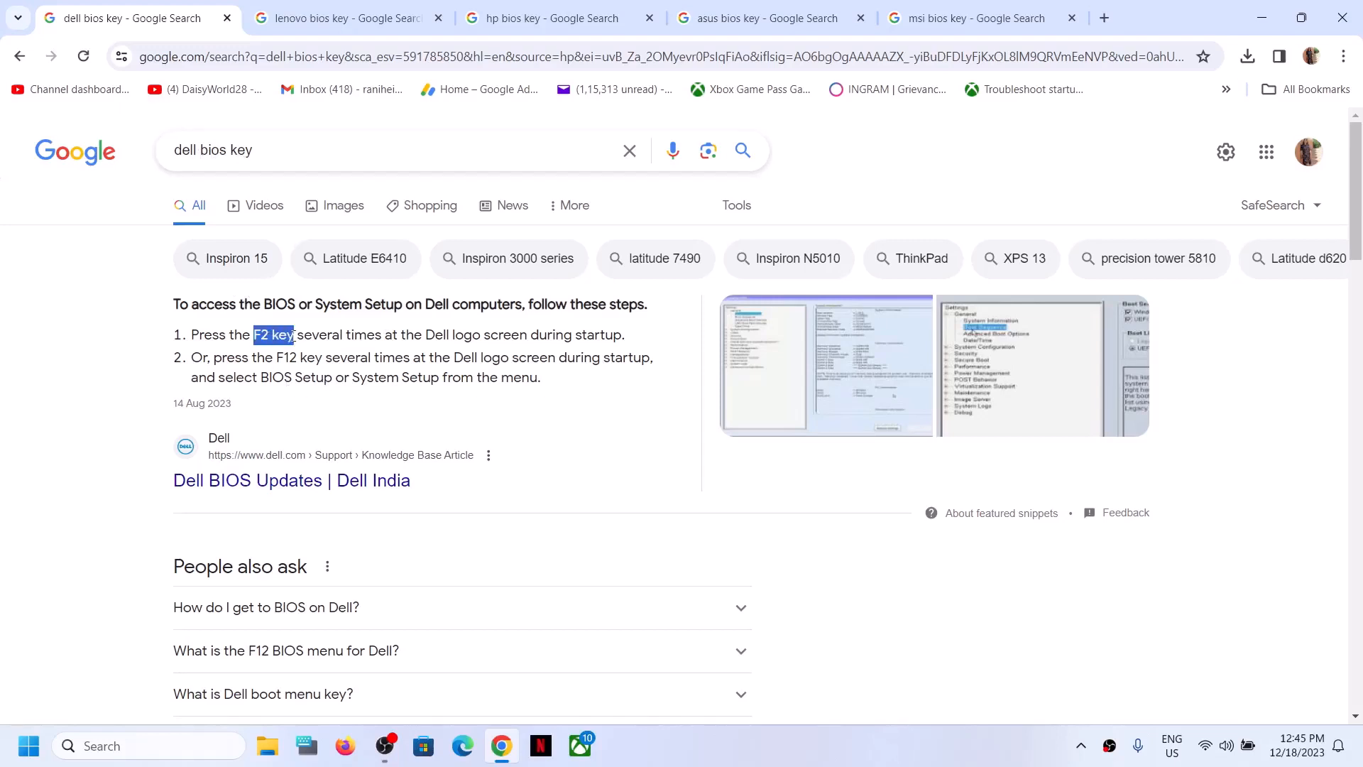
pyautogui.click(339, 17)
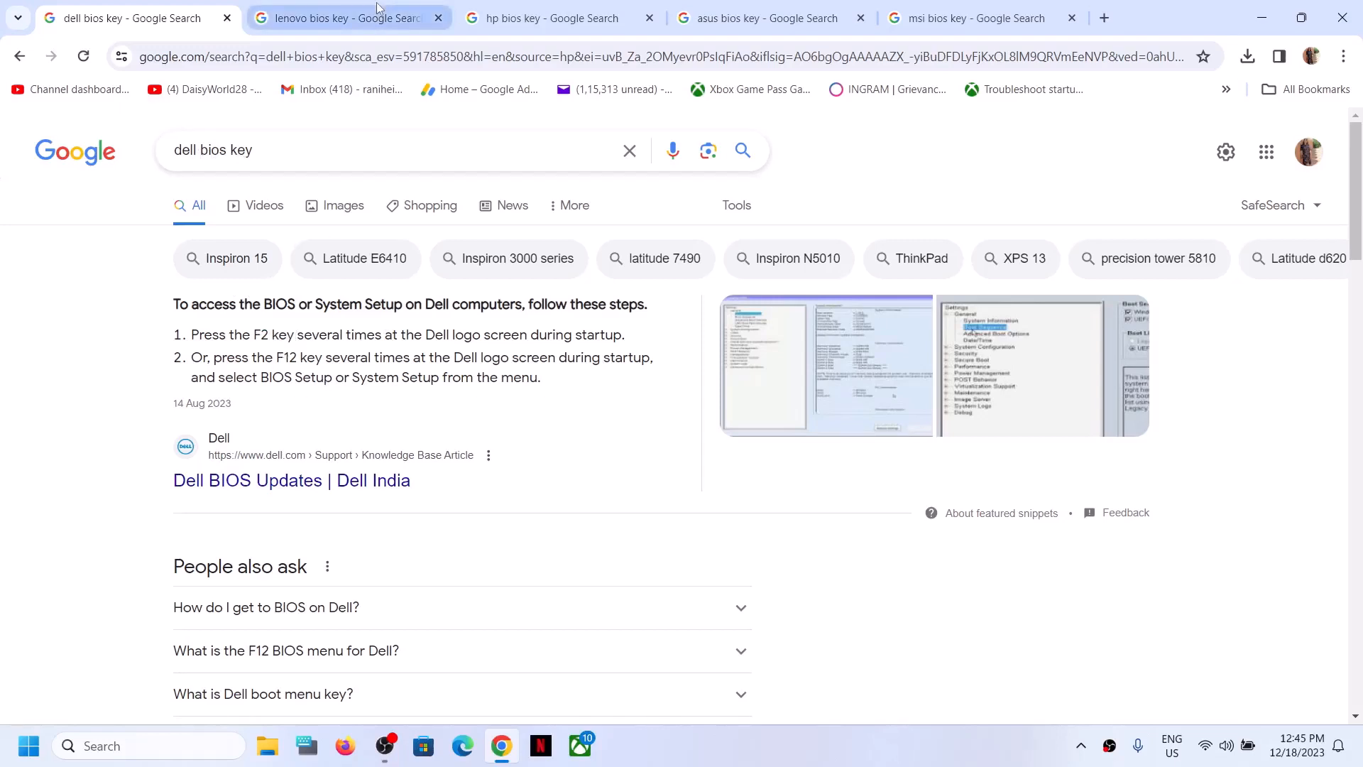
pyautogui.click(343, 18)
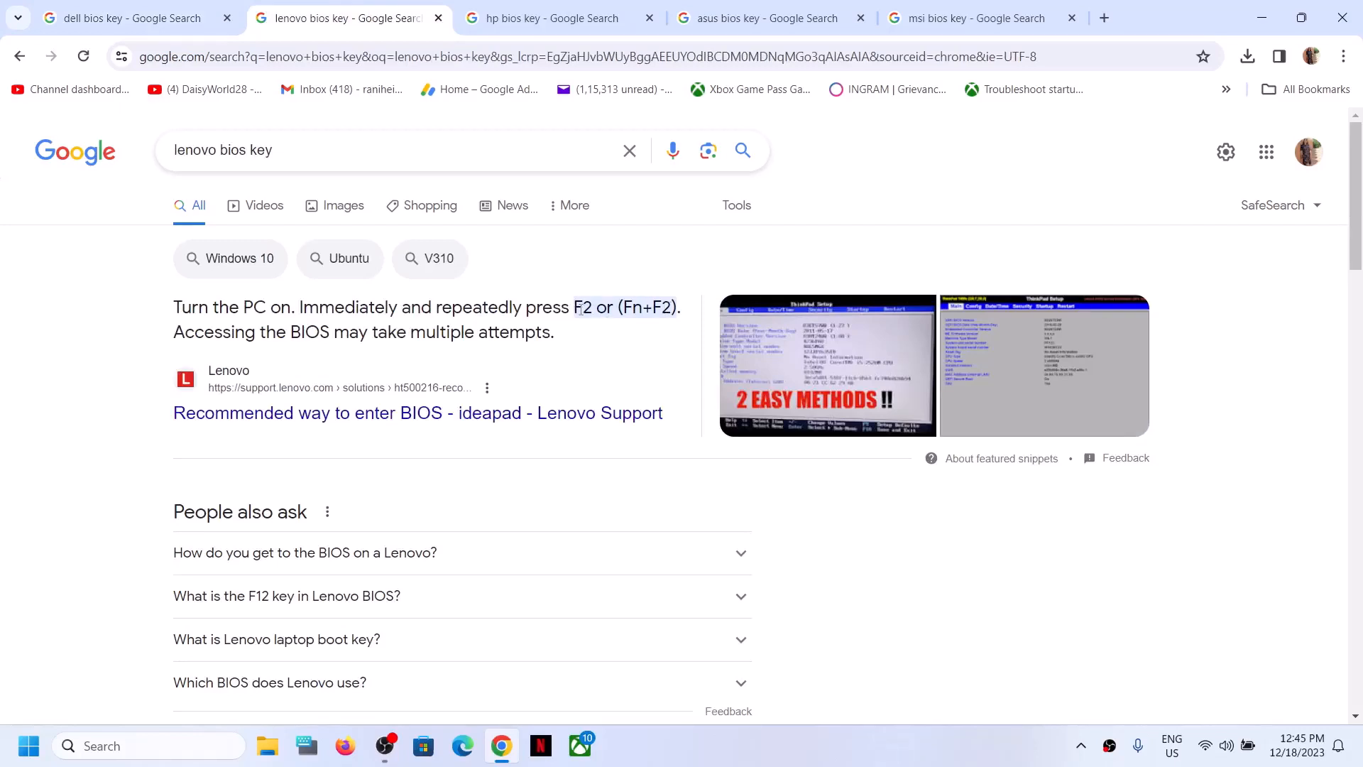
pyautogui.click(538, 17)
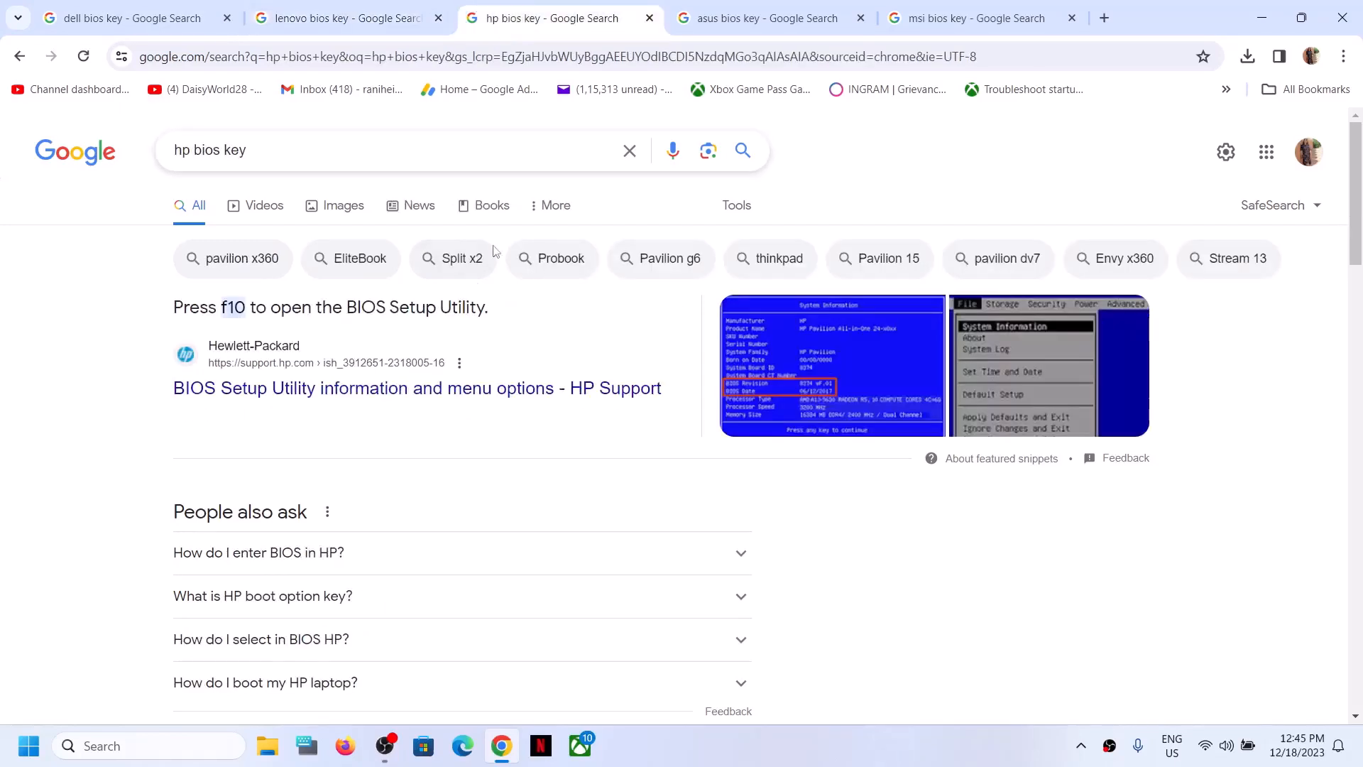
pyautogui.click(765, 17)
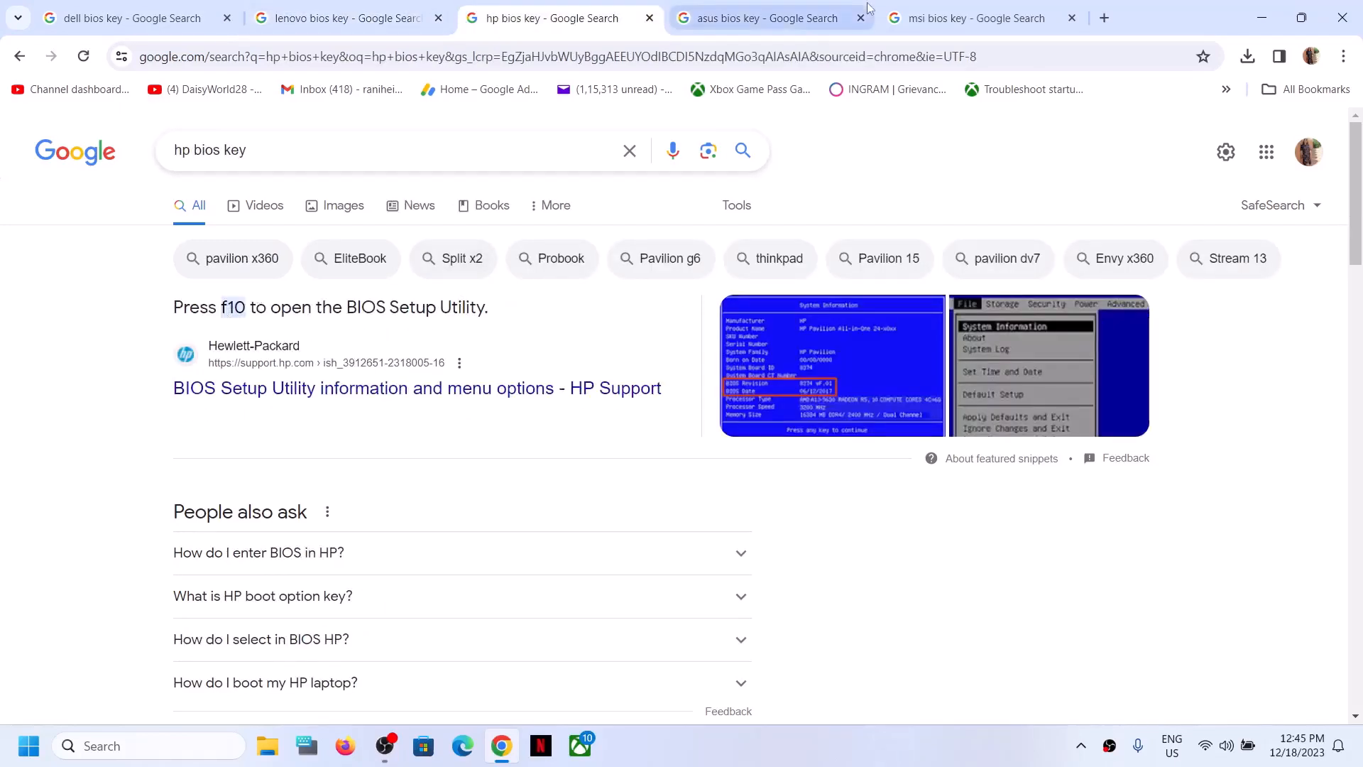
pyautogui.click(768, 17)
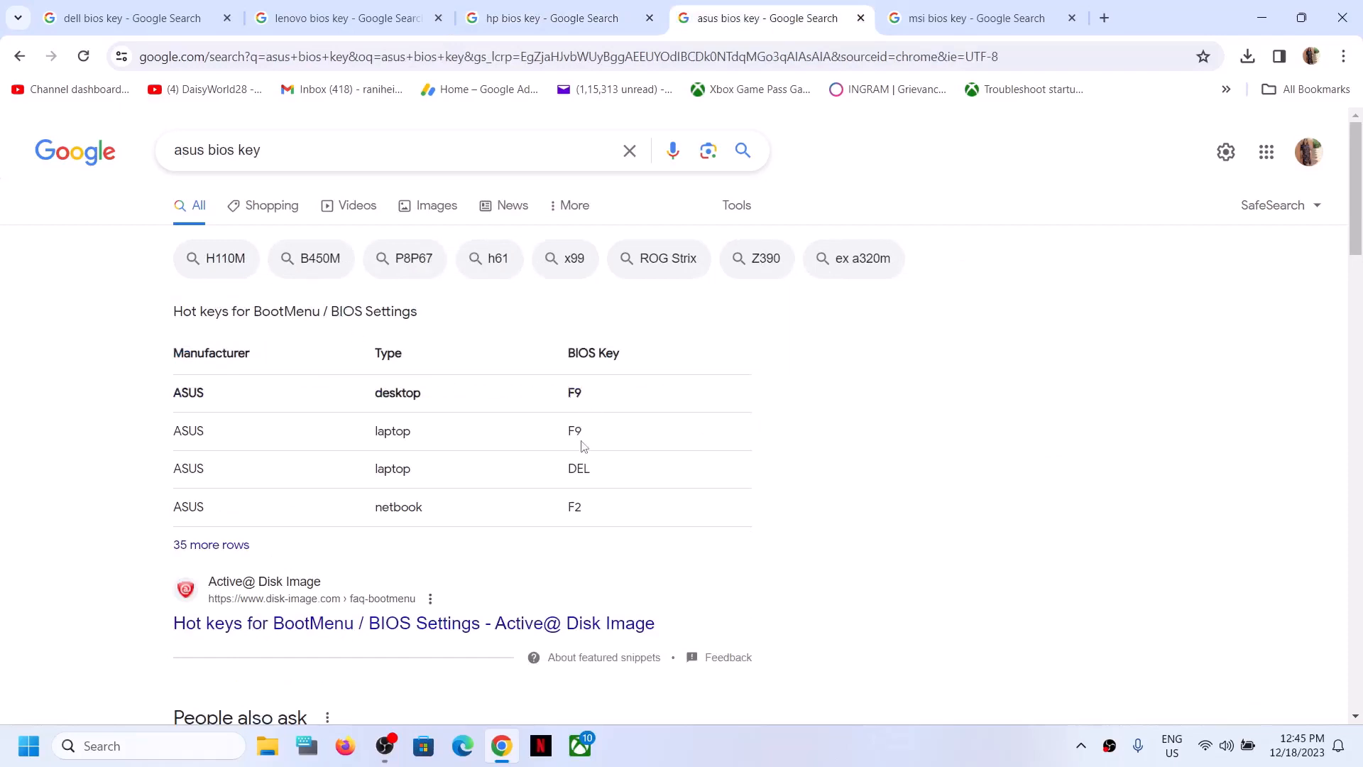
pyautogui.click(982, 17)
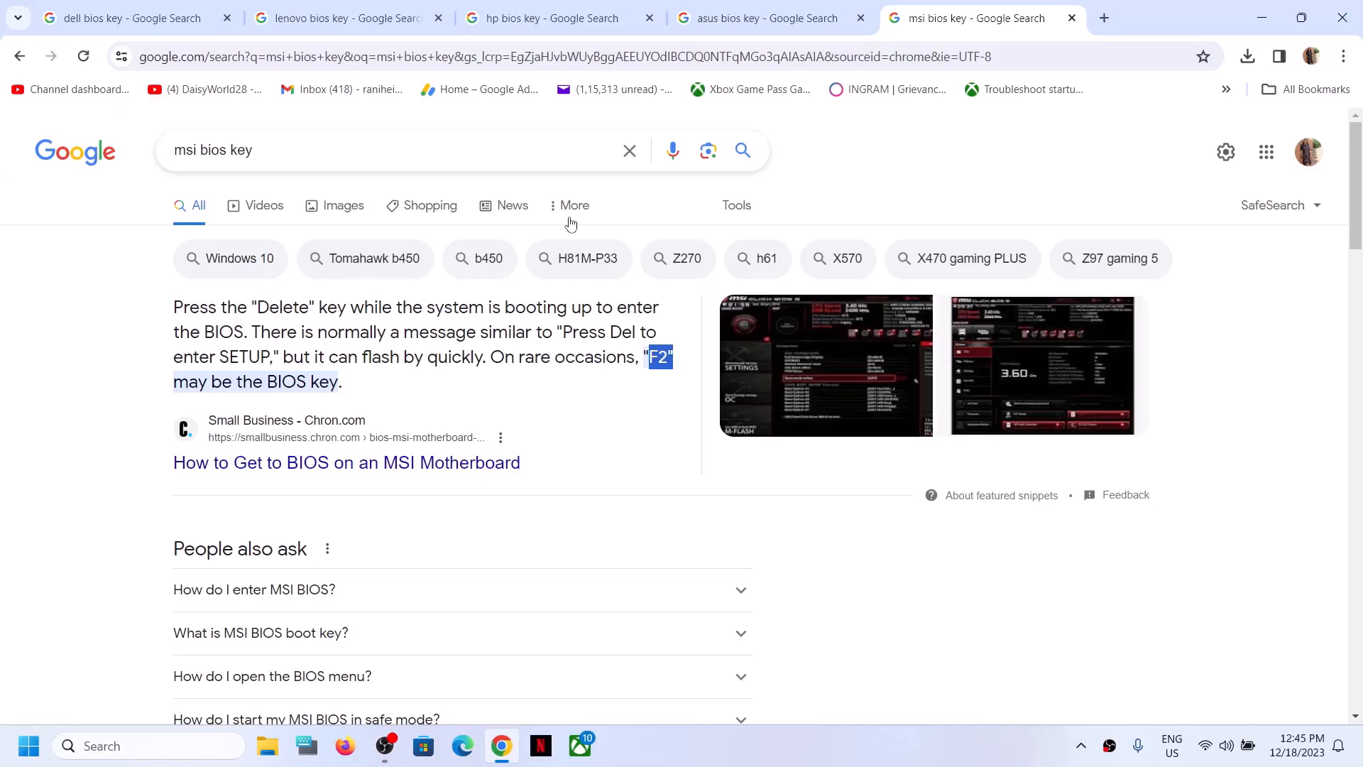
pyautogui.click(121, 17)
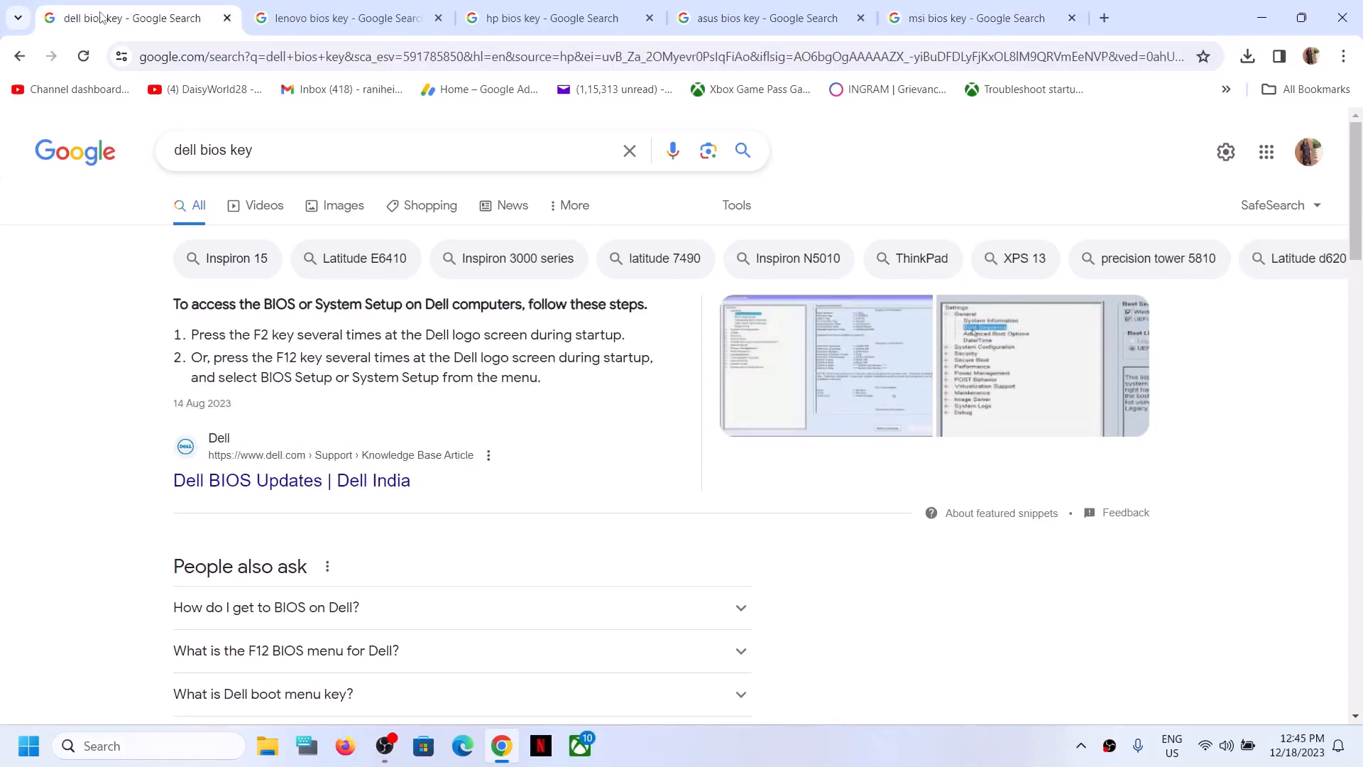
pyautogui.moveTo(193, 128)
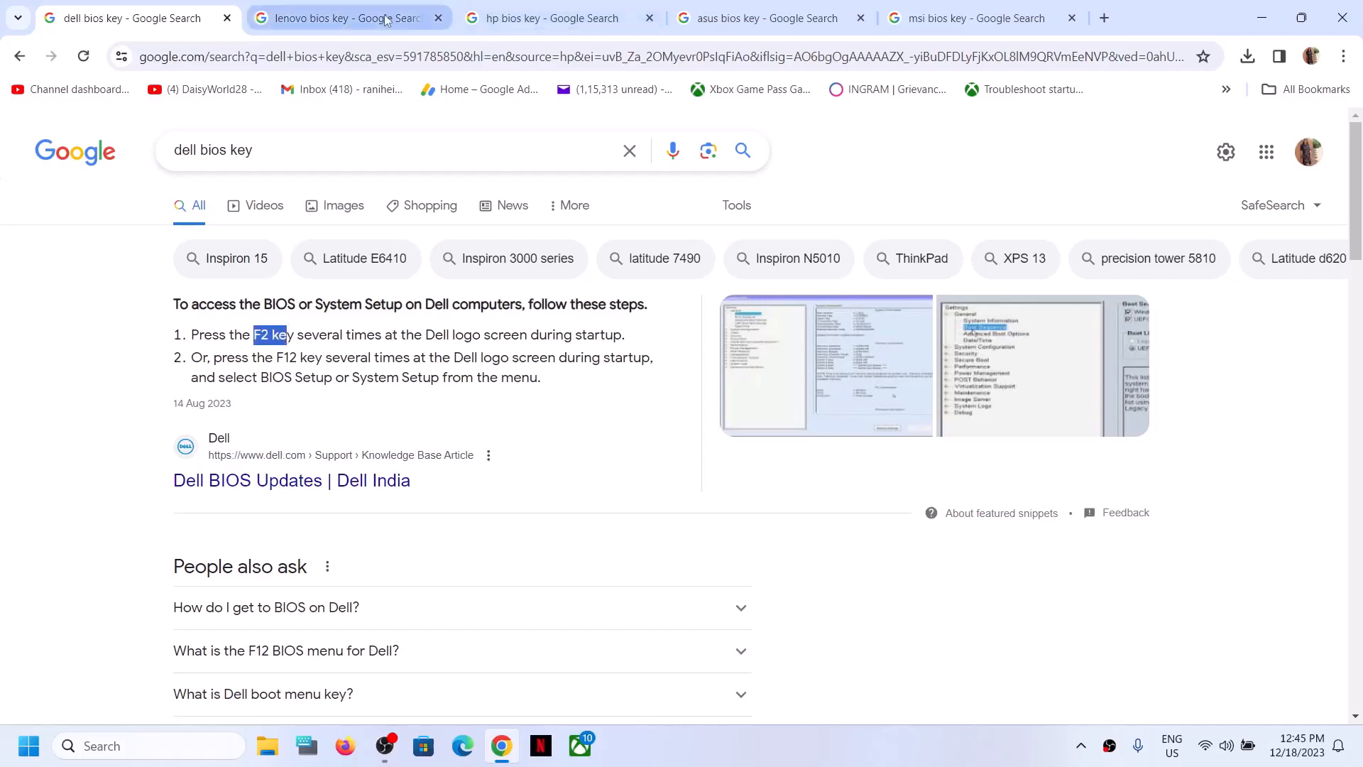
pyautogui.click(346, 17)
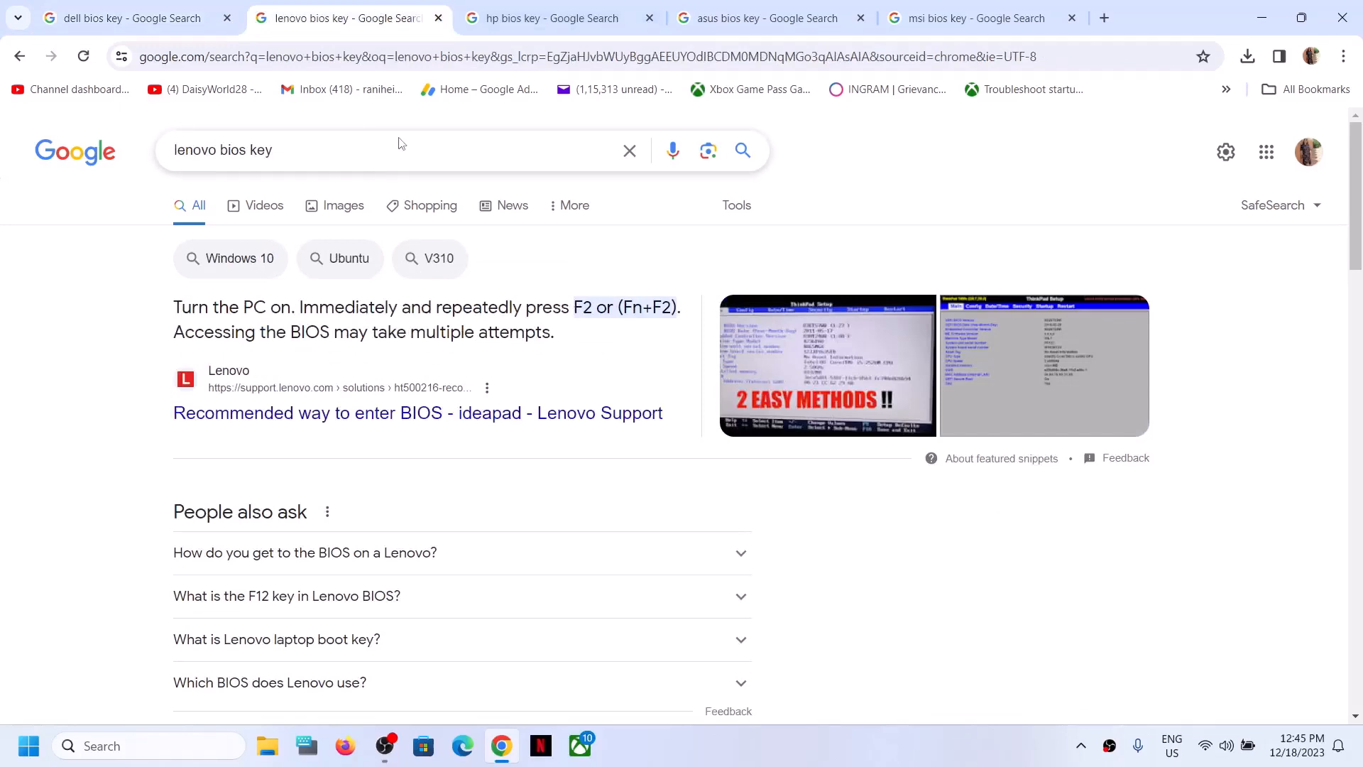
# Bring up the Start menu's power options to reach Restart.
pyautogui.click(28, 744)
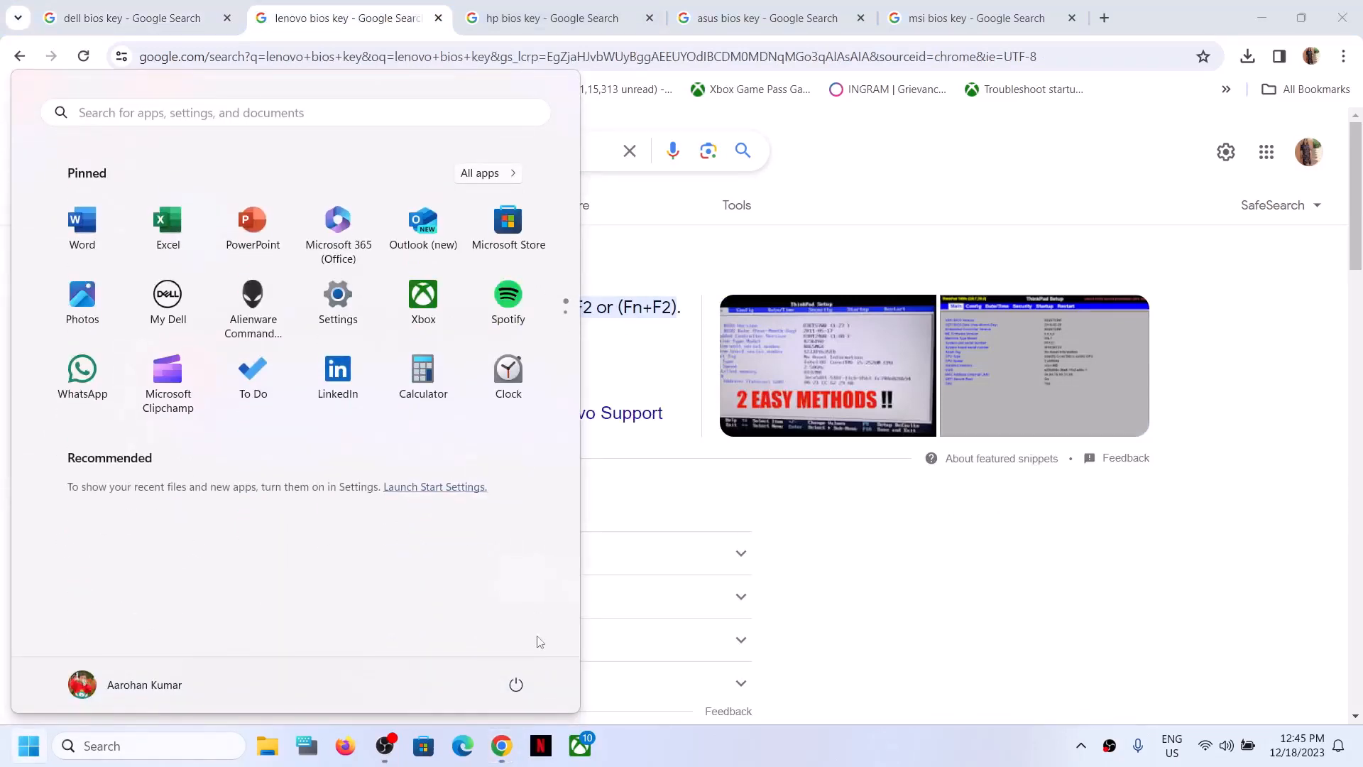
pyautogui.click(515, 685)
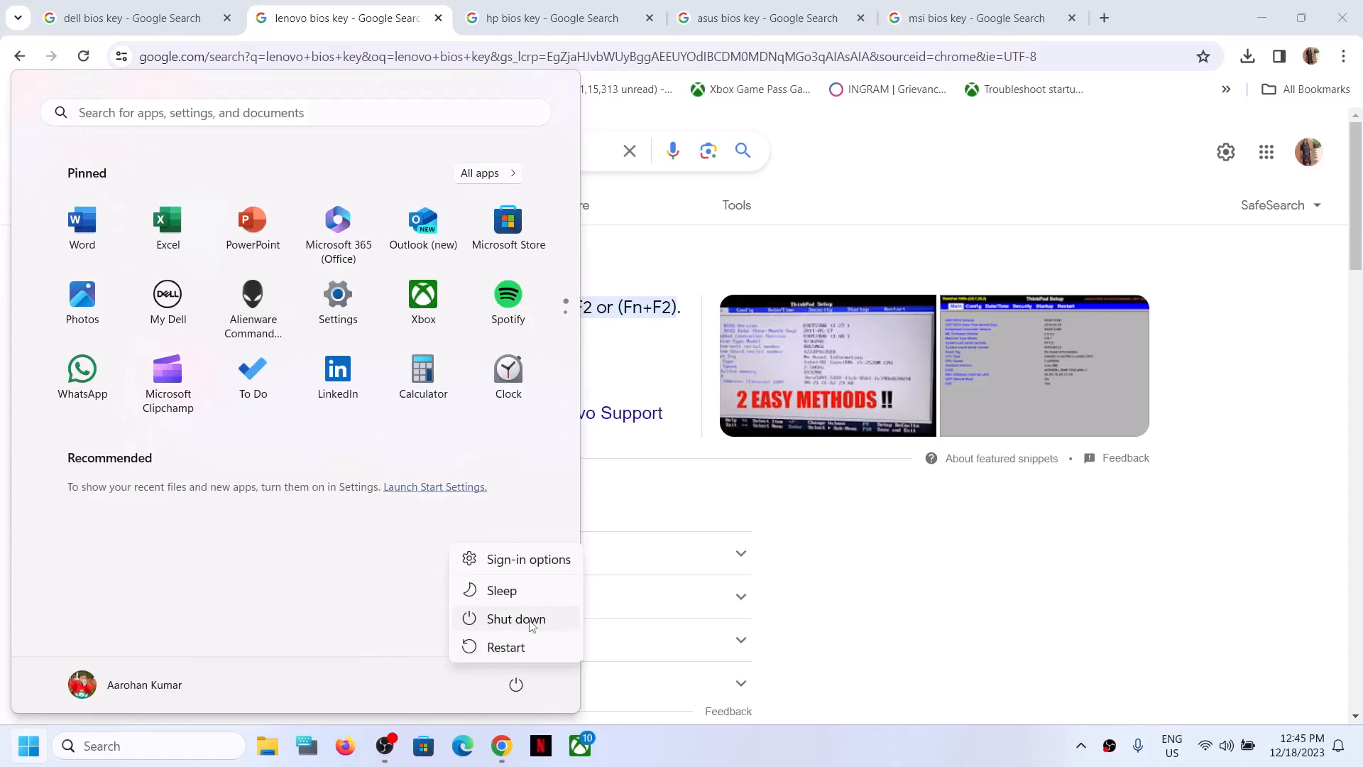
pyautogui.moveTo(515, 618)
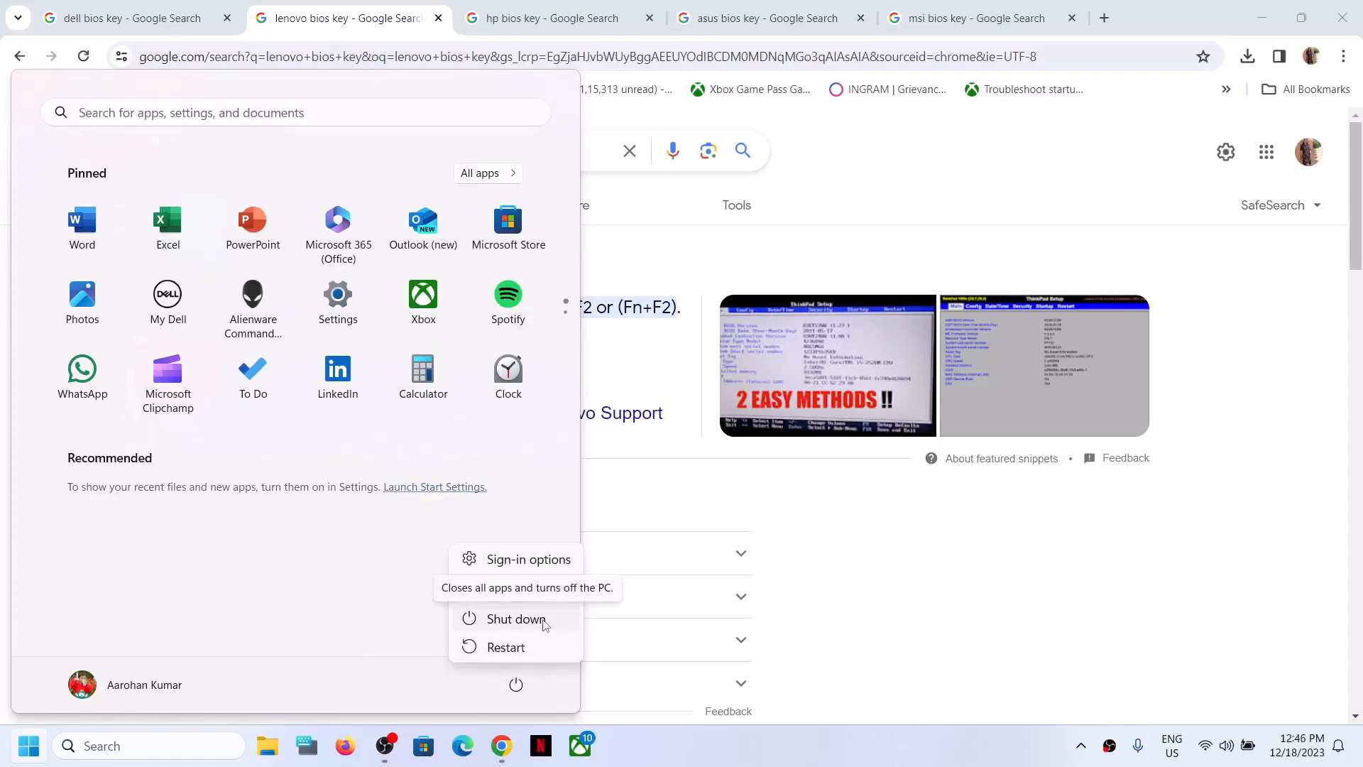
pyautogui.moveTo(581, 617)
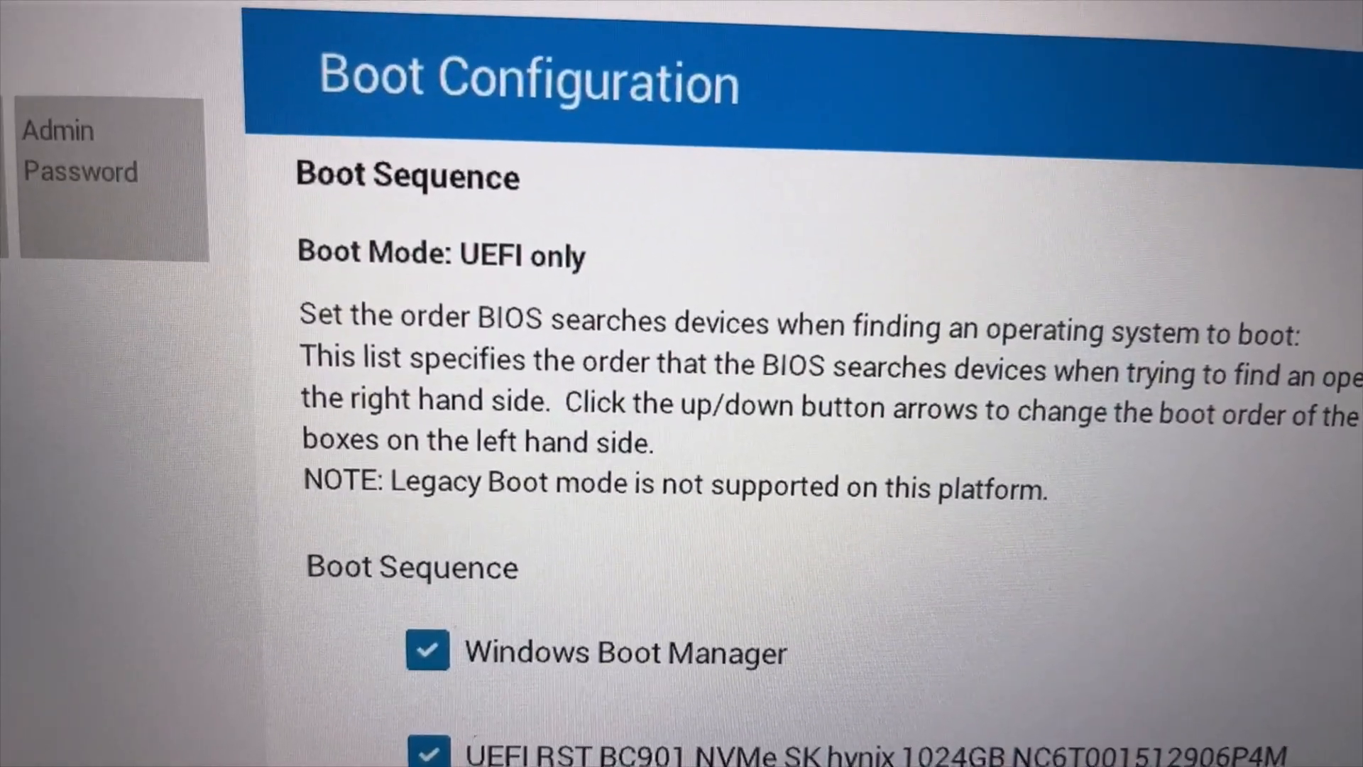
# Scroll Boot Configuration past Boot Sequence to the Secure Boot section, currently Off.
pyautogui.scroll(-3)
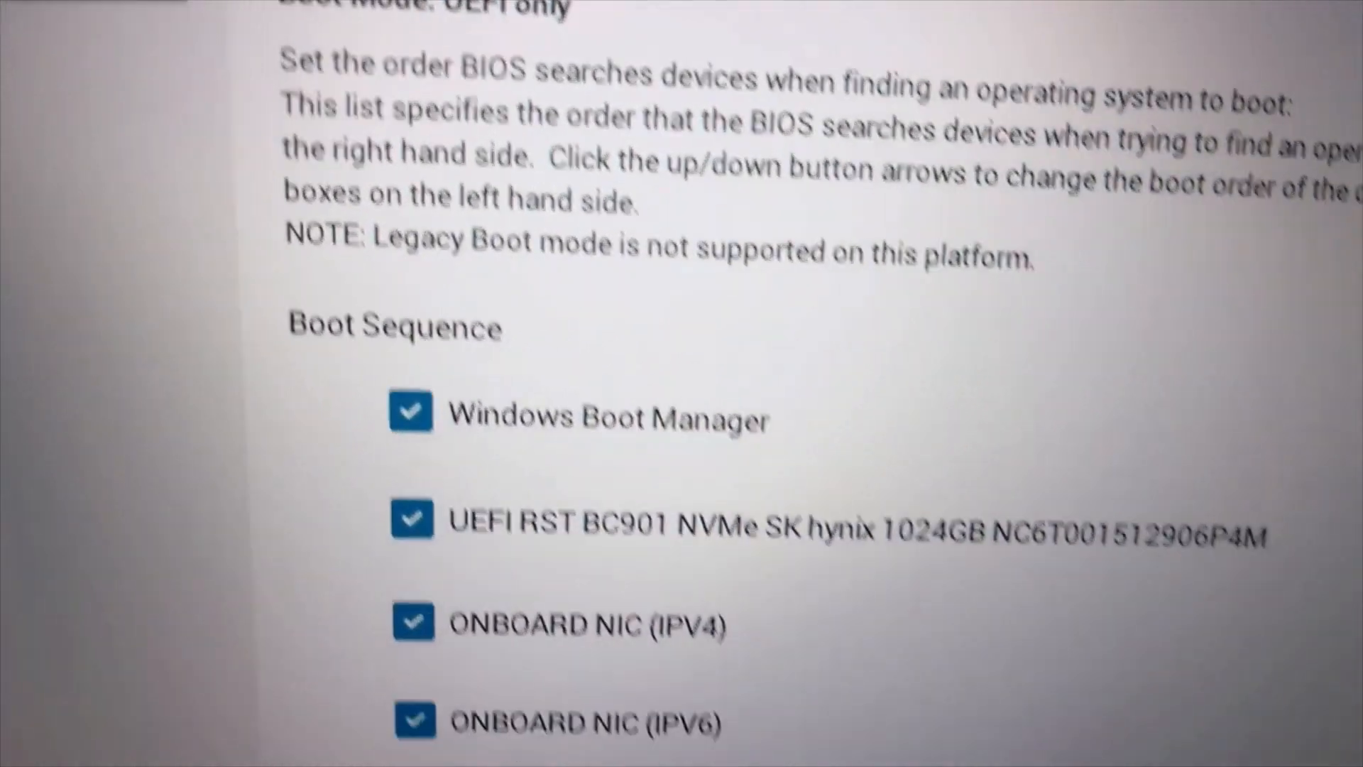
pyautogui.scroll(-3)
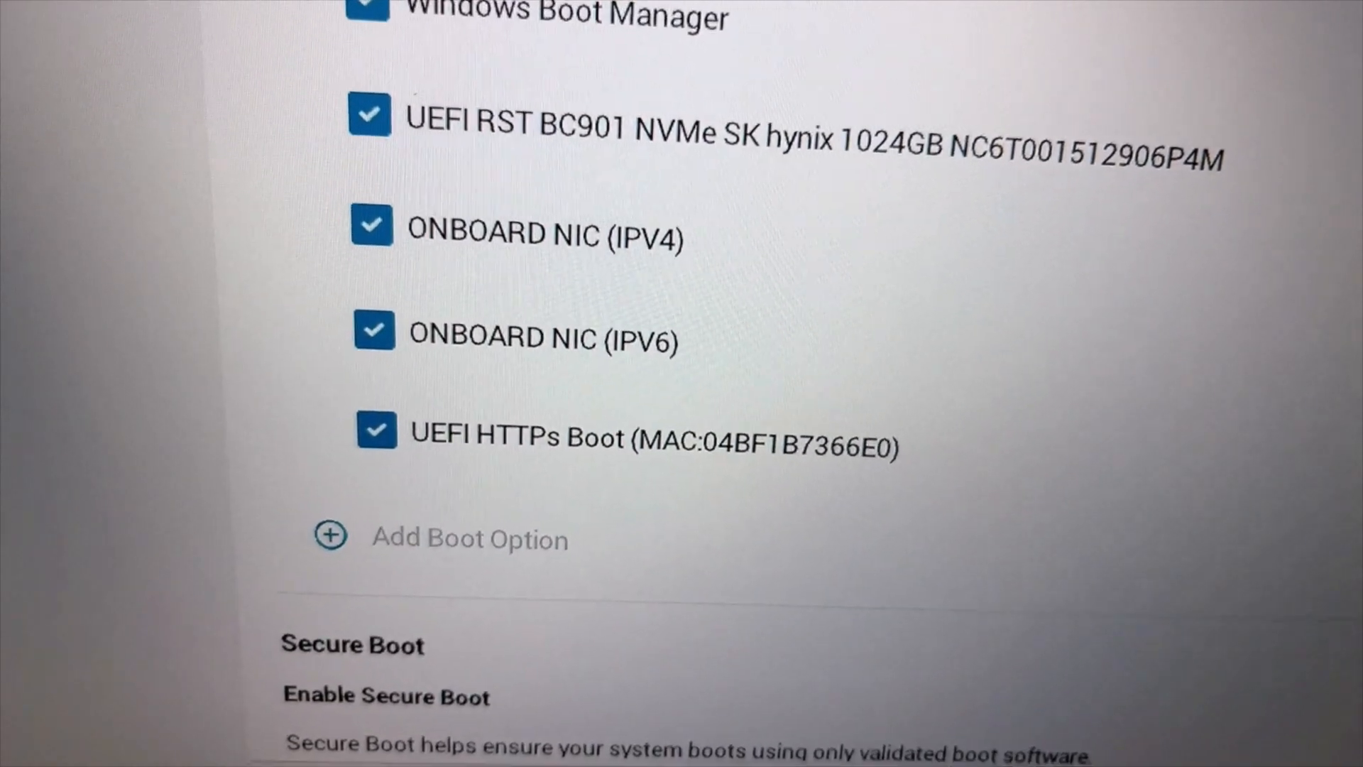
pyautogui.scroll(-3)
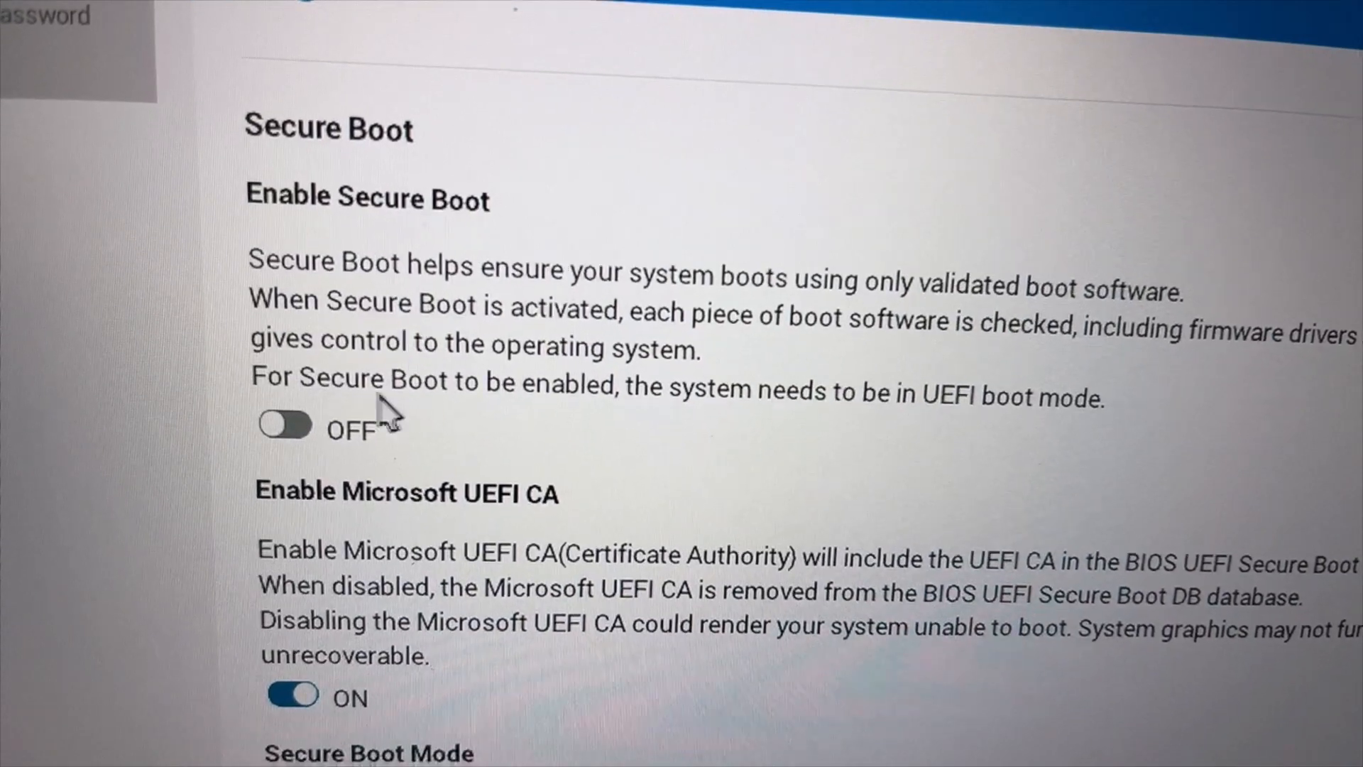
# Toggle Enable Secure Boot to ON, apply and confirm with OK, then exit BIOS Setup.
pyautogui.click(284, 425)
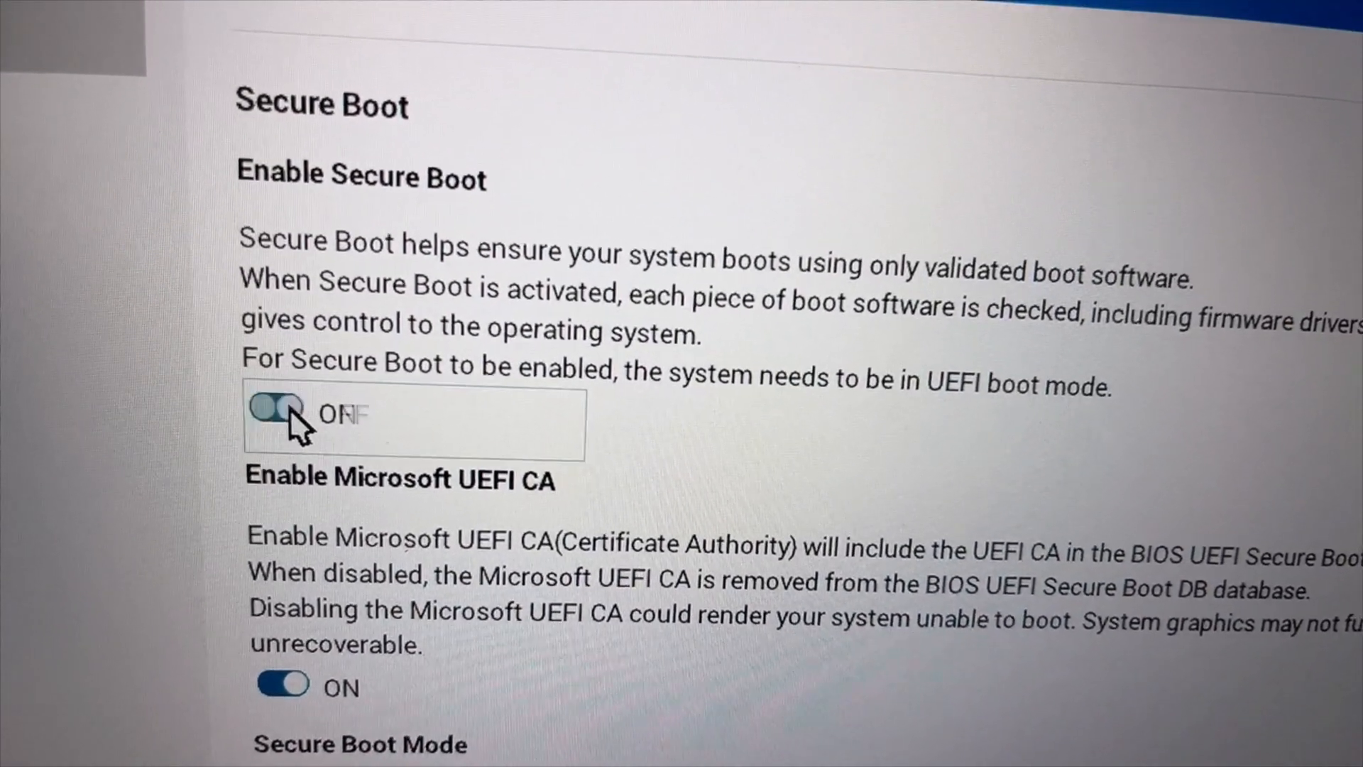
pyautogui.click(279, 409)
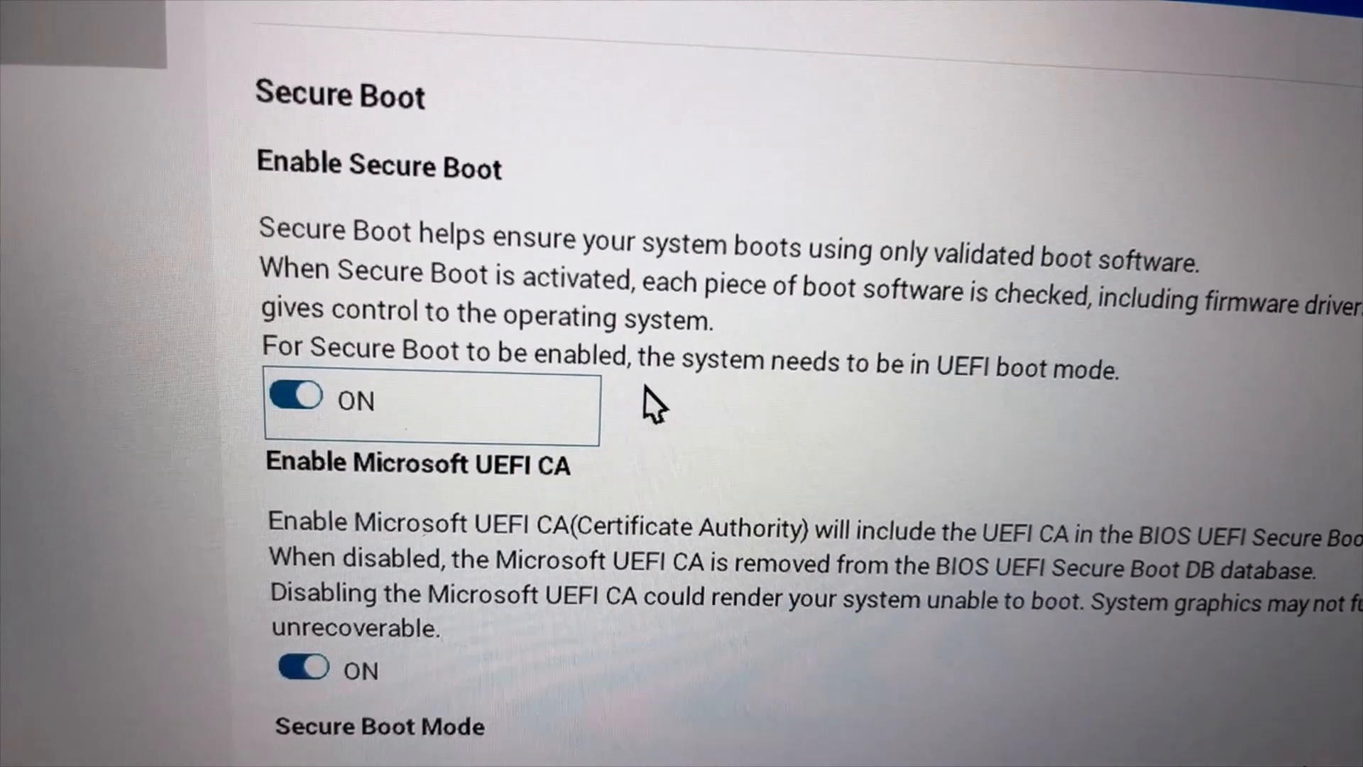
pyautogui.scroll(-3)
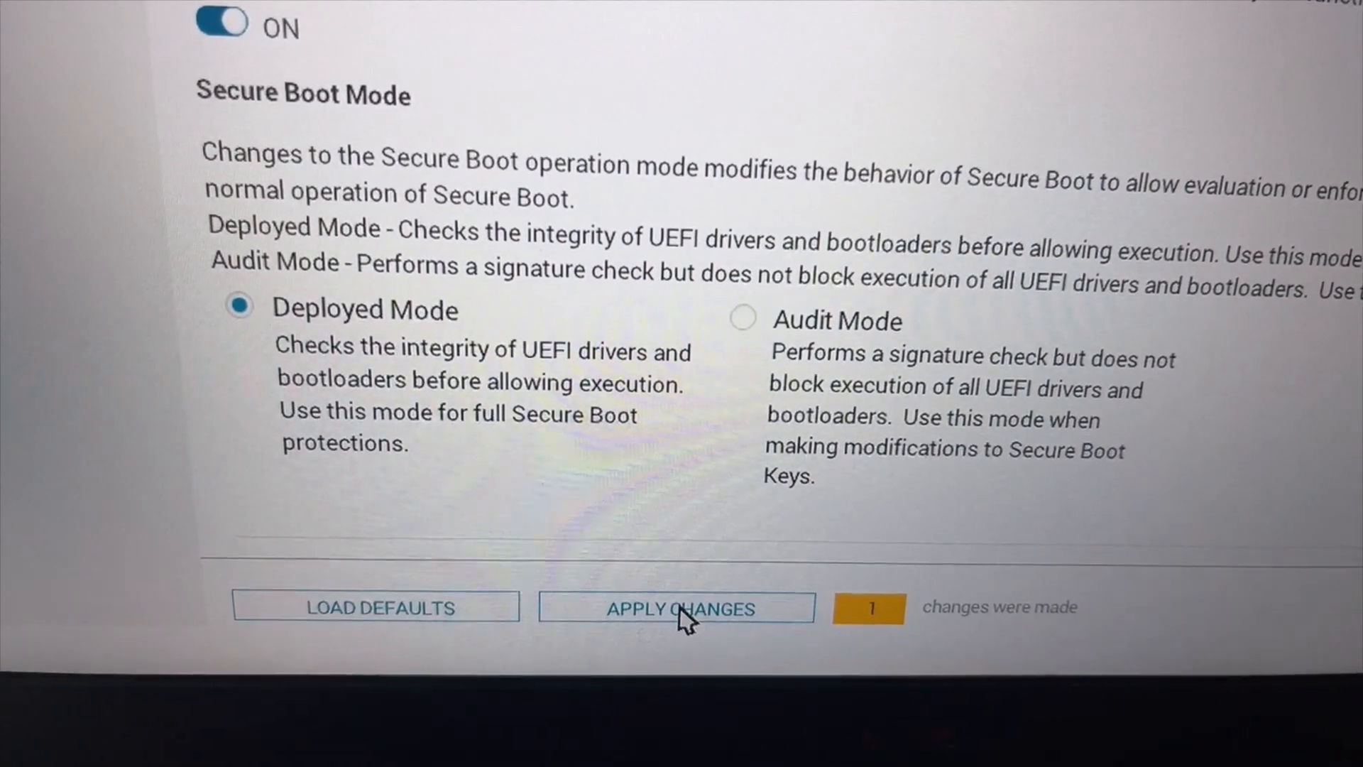
pyautogui.click(677, 607)
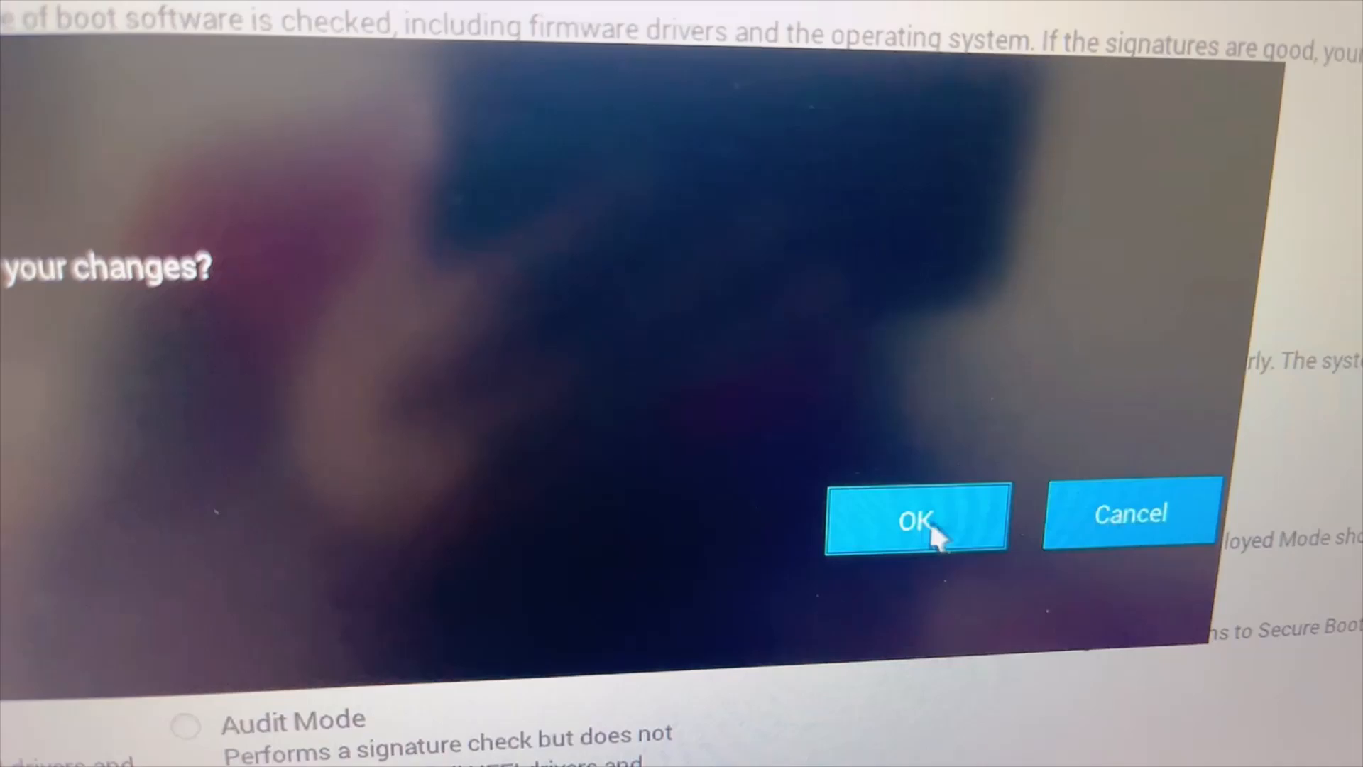
pyautogui.click(915, 519)
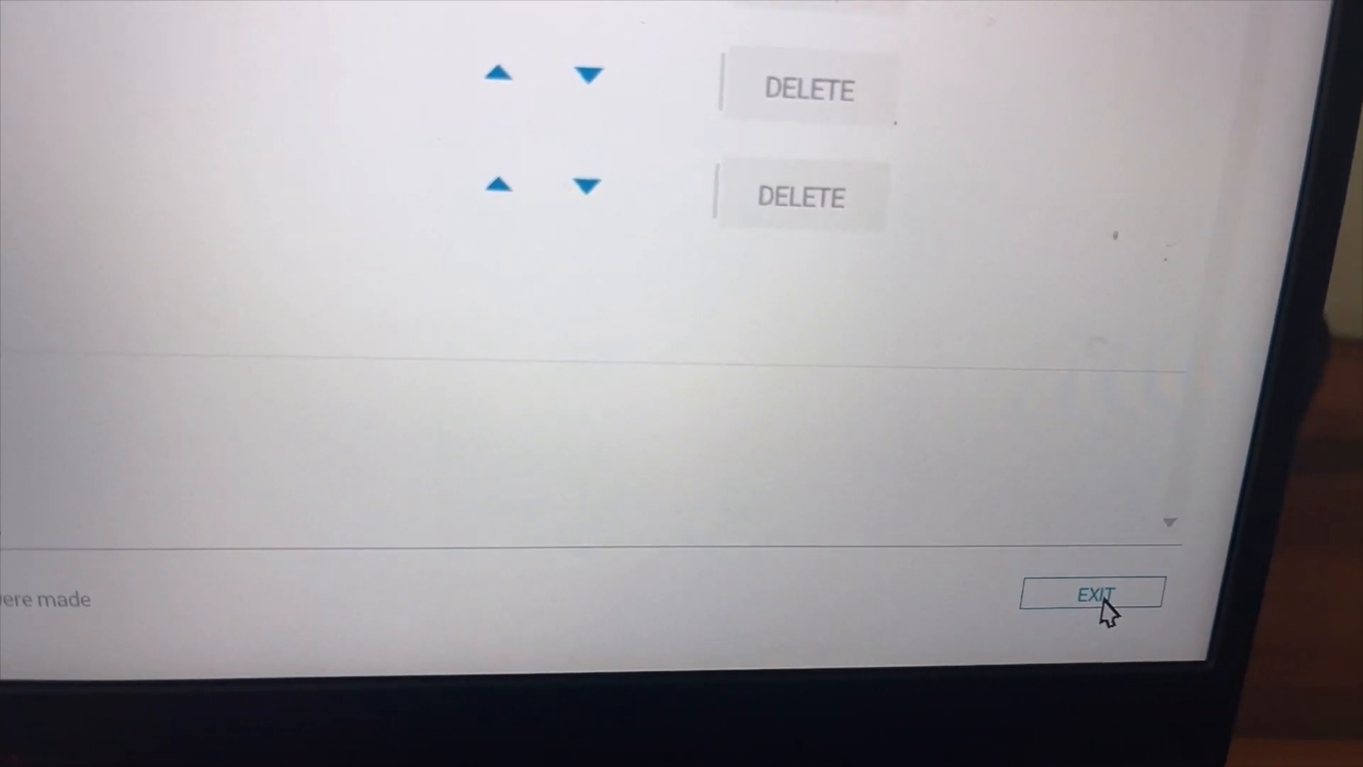
pyautogui.click(1091, 593)
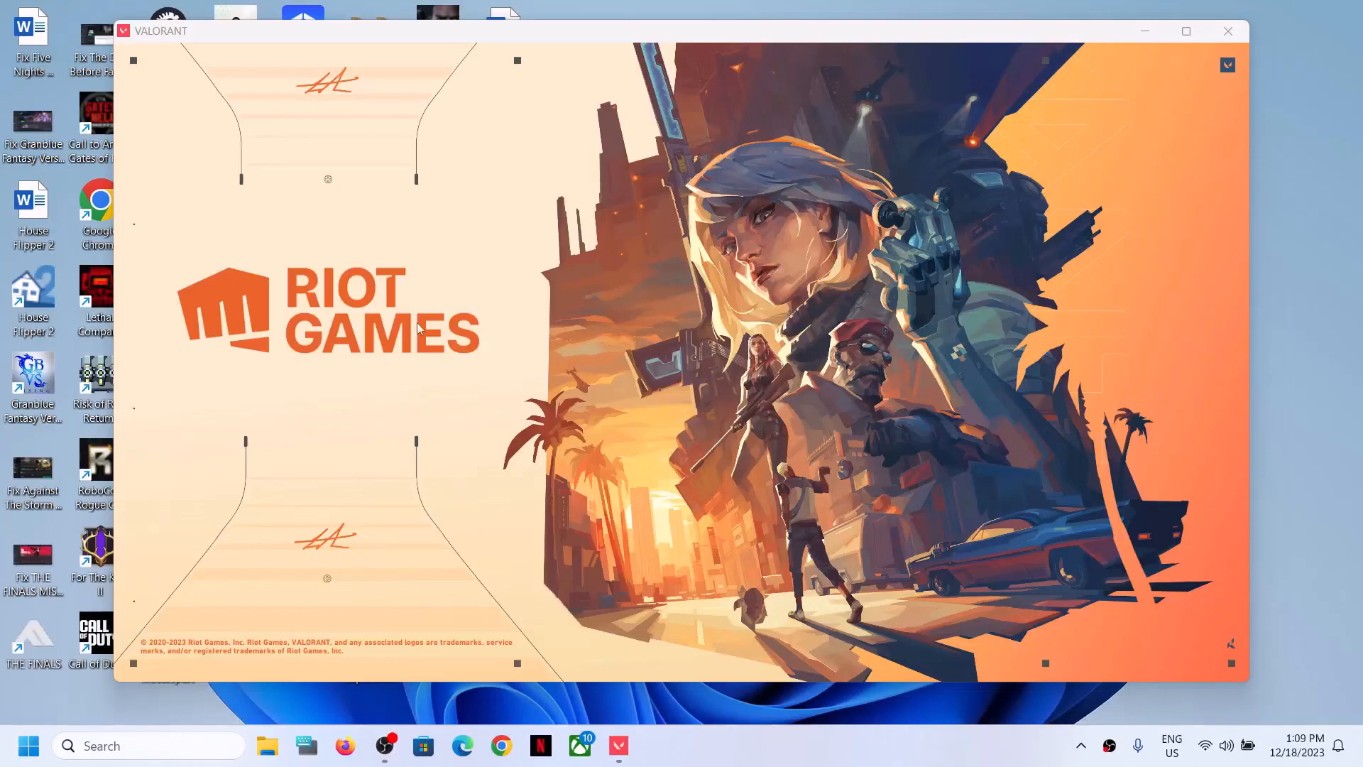
pyautogui.moveTo(650, 333)
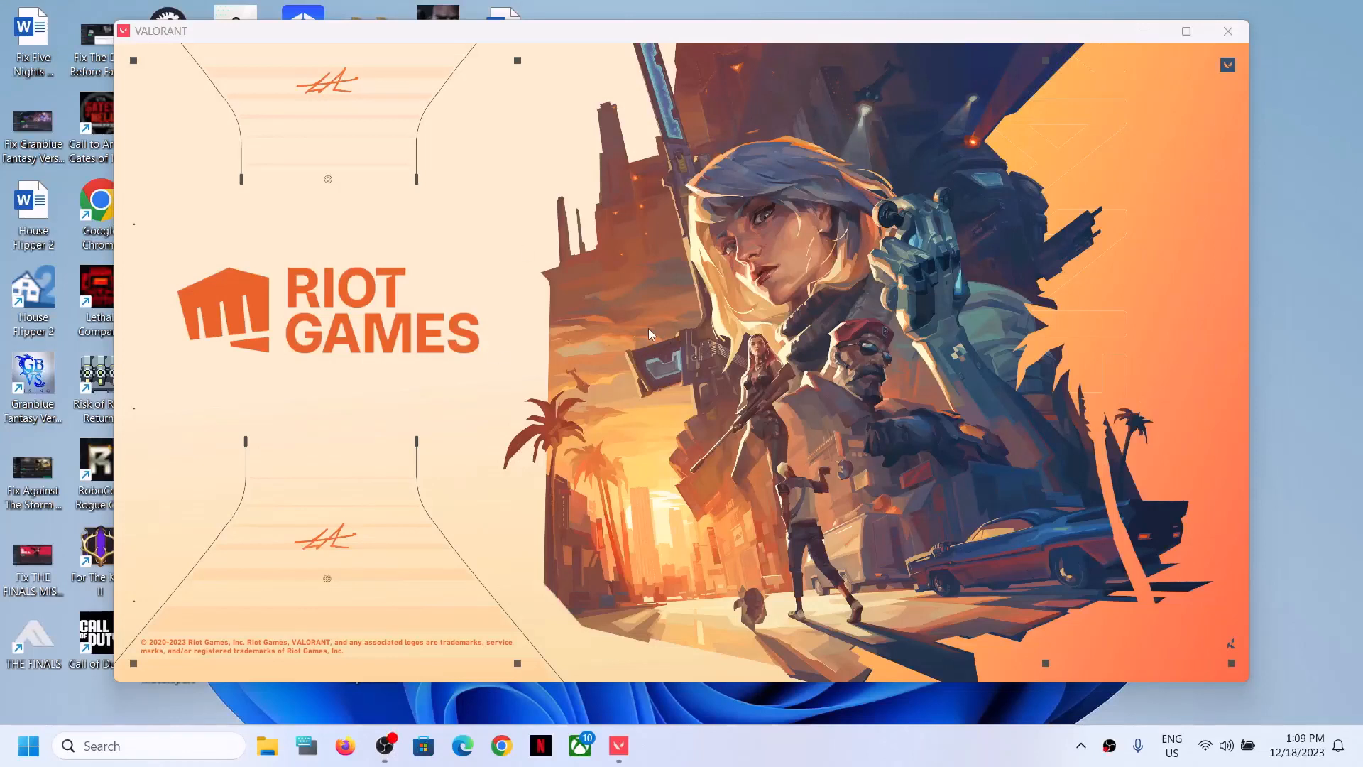
pyautogui.moveTo(830, 756)
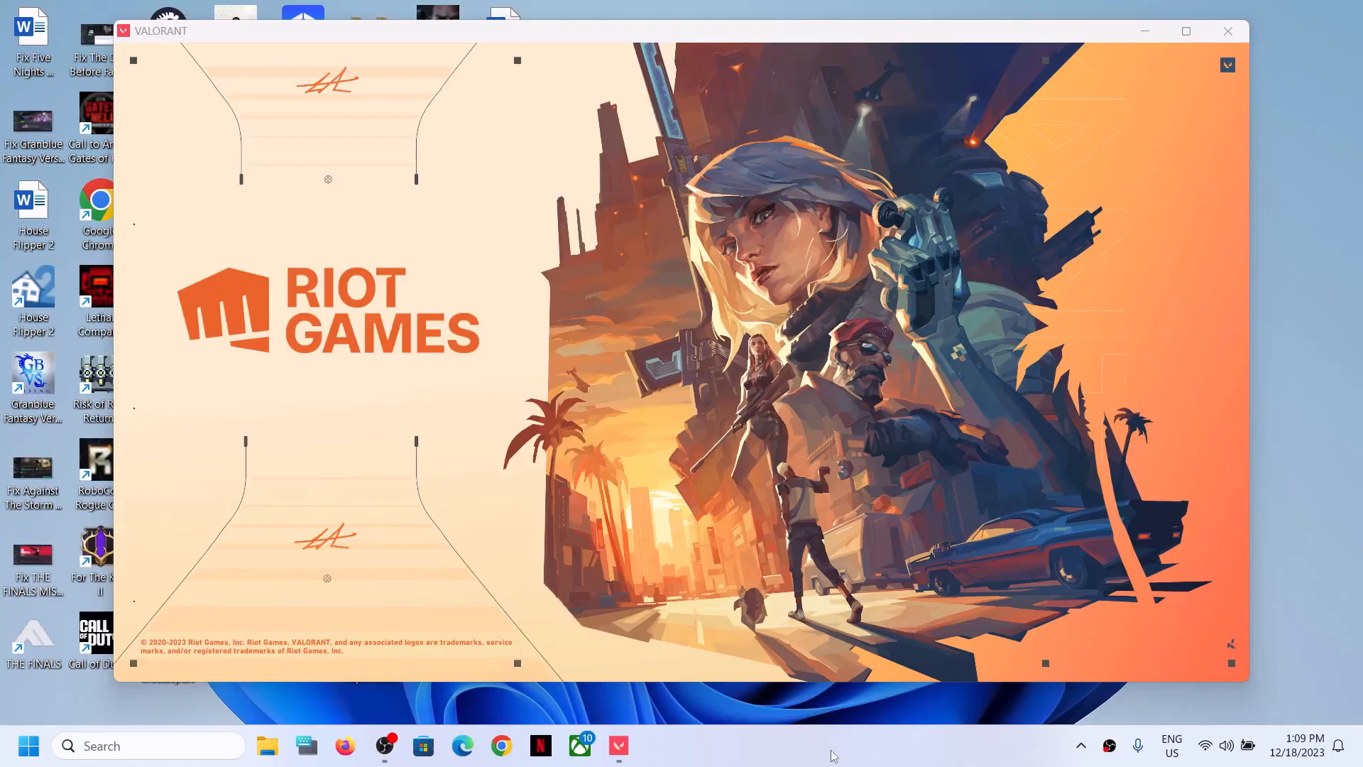